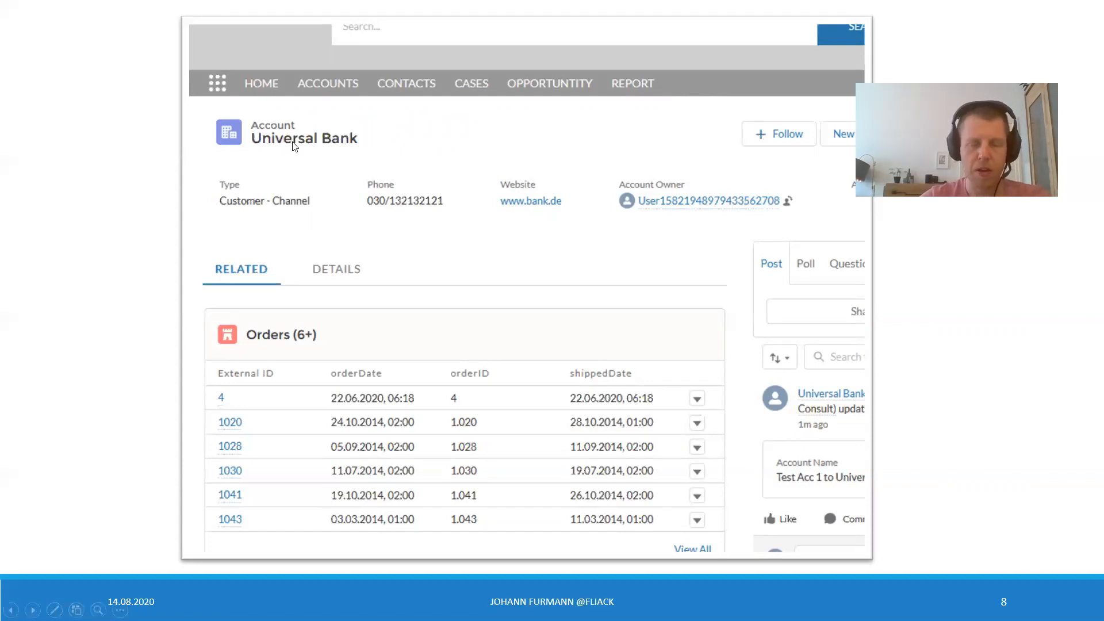
pyautogui.moveTo(642, 399)
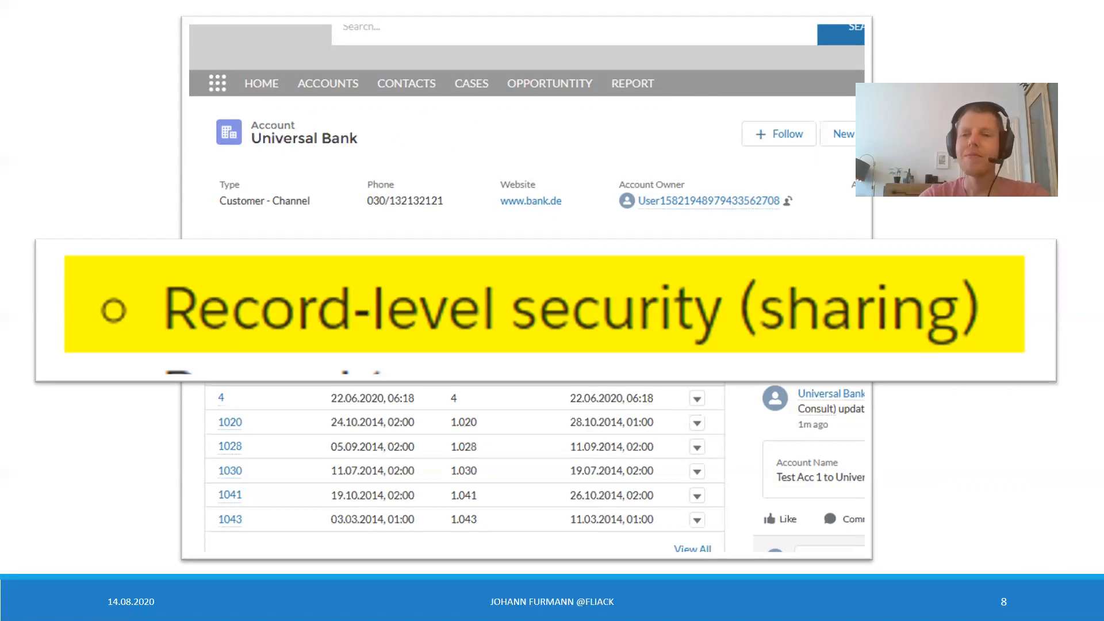
# - Advance from the Record-level security slide to slide 11, 'Issue 3: Tab'
pyautogui.press('Right')
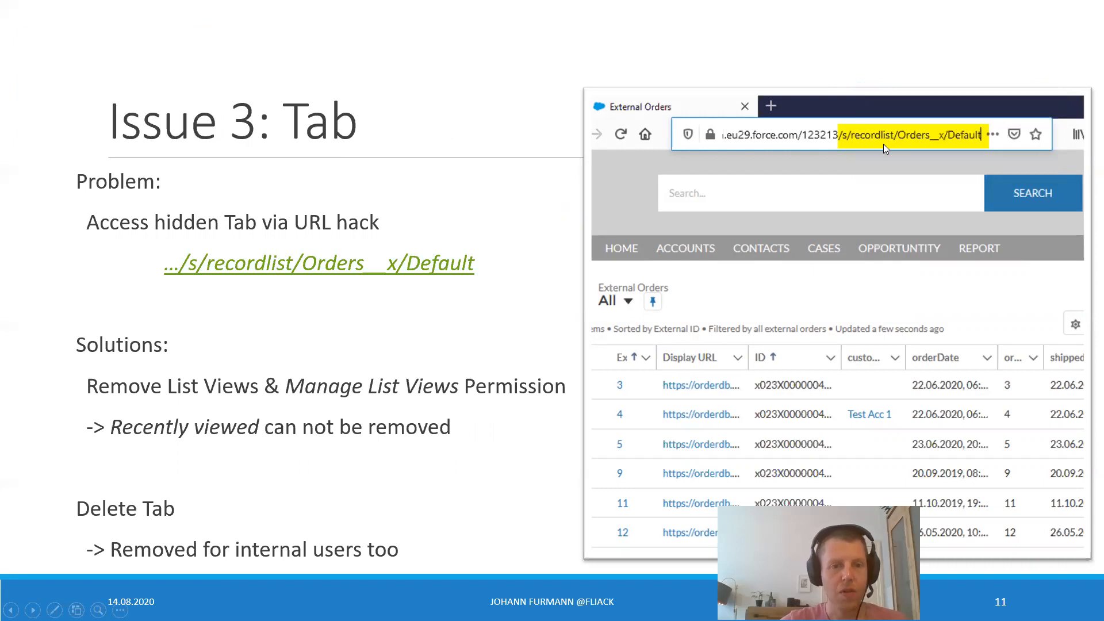
pyautogui.moveTo(345, 266)
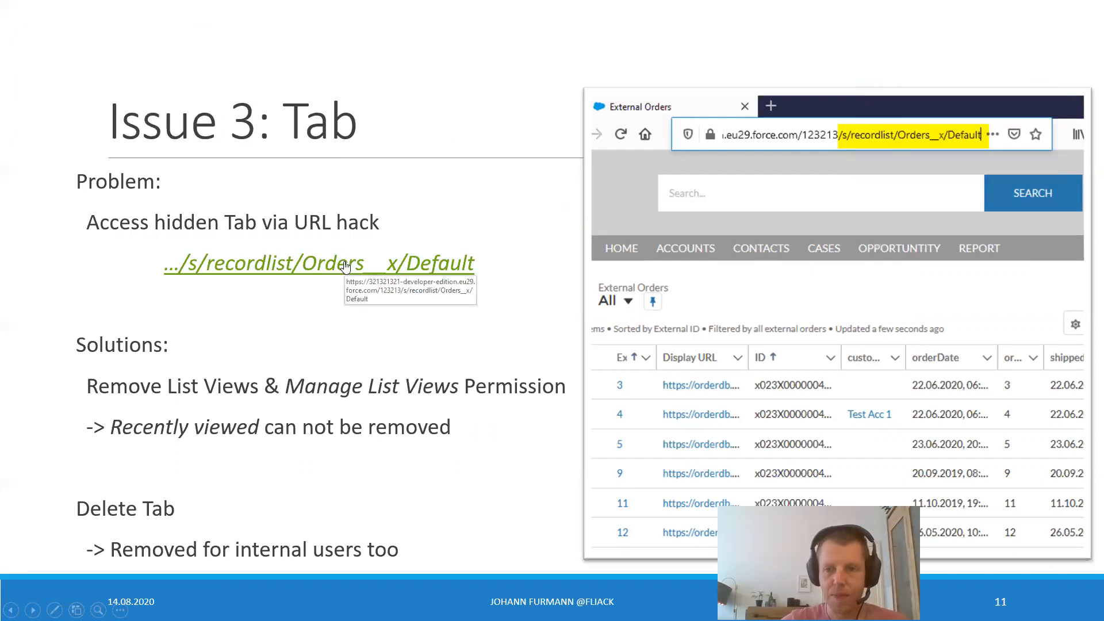
pyautogui.moveTo(847, 139)
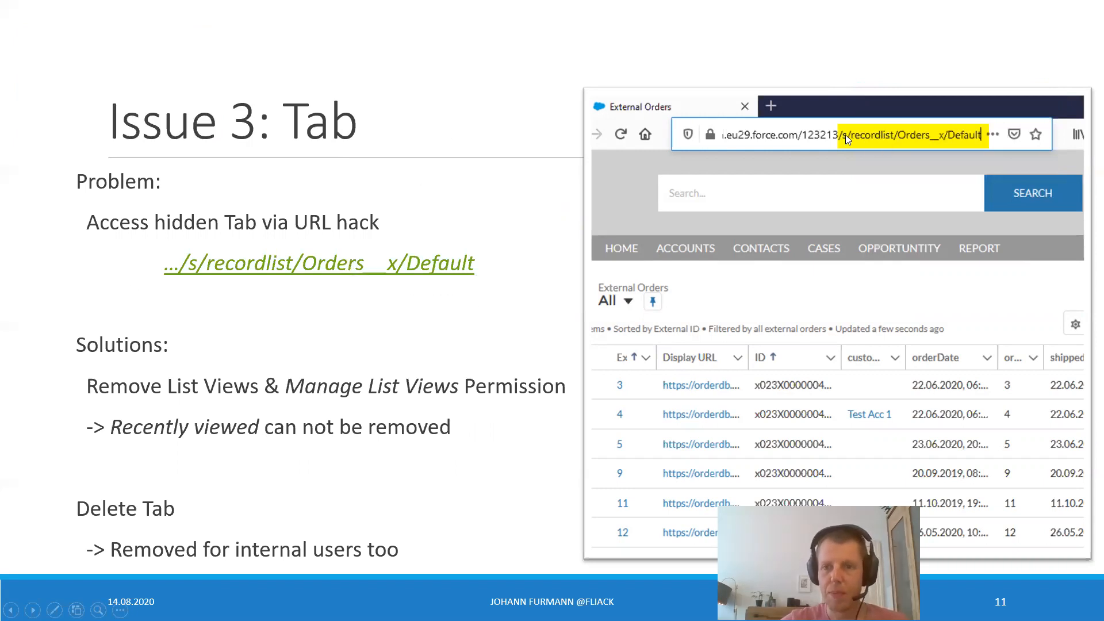
pyautogui.moveTo(849, 150)
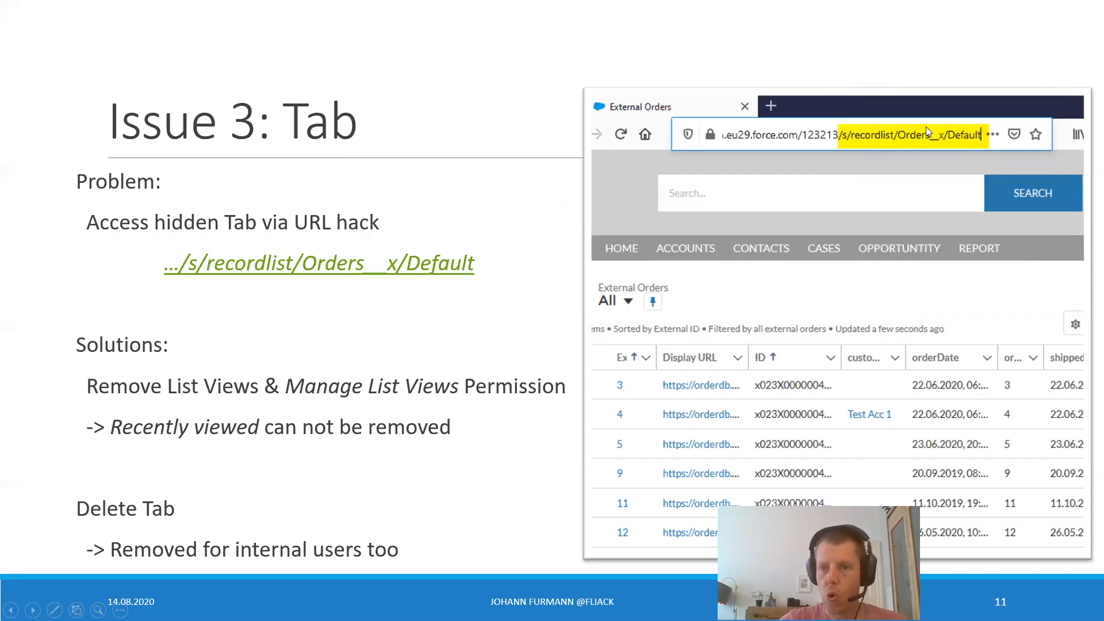
pyautogui.moveTo(949, 136)
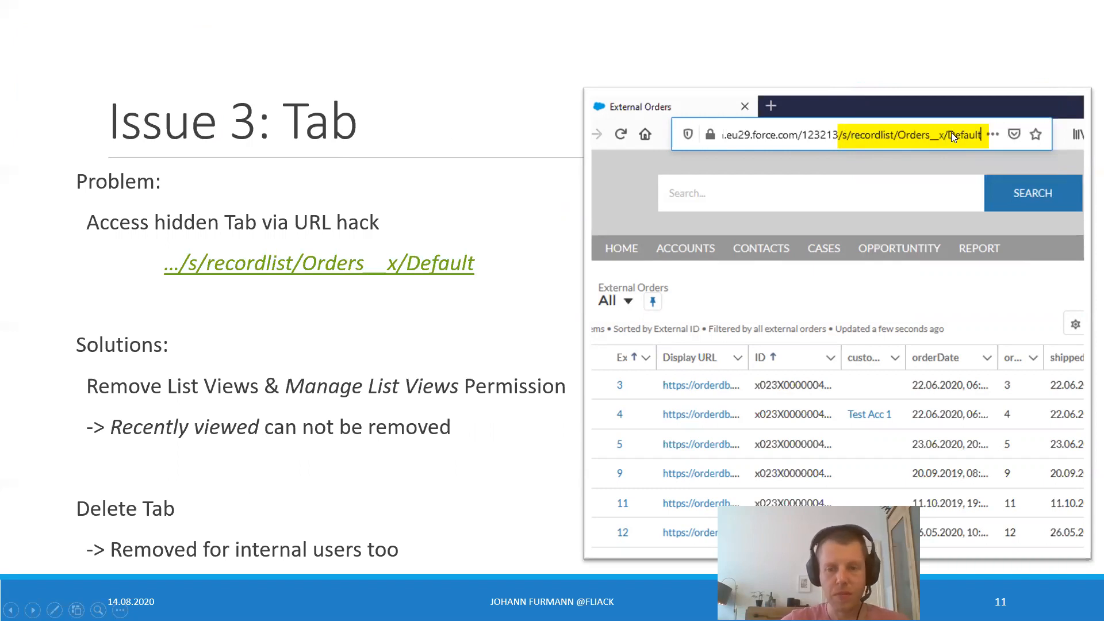
pyautogui.moveTo(704, 291)
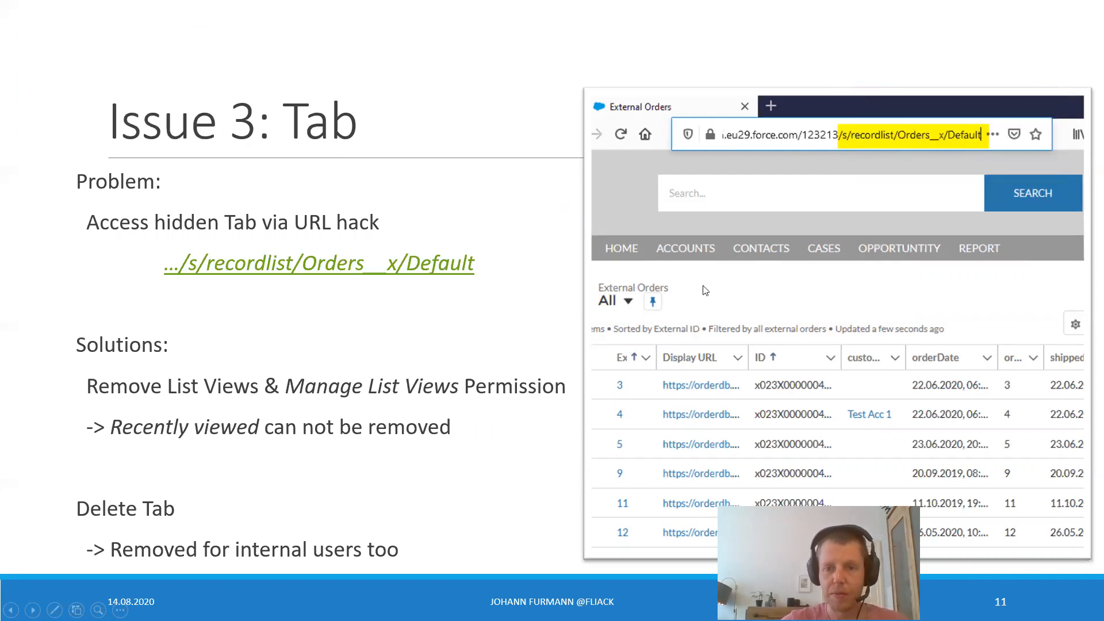
pyautogui.moveTo(616, 296)
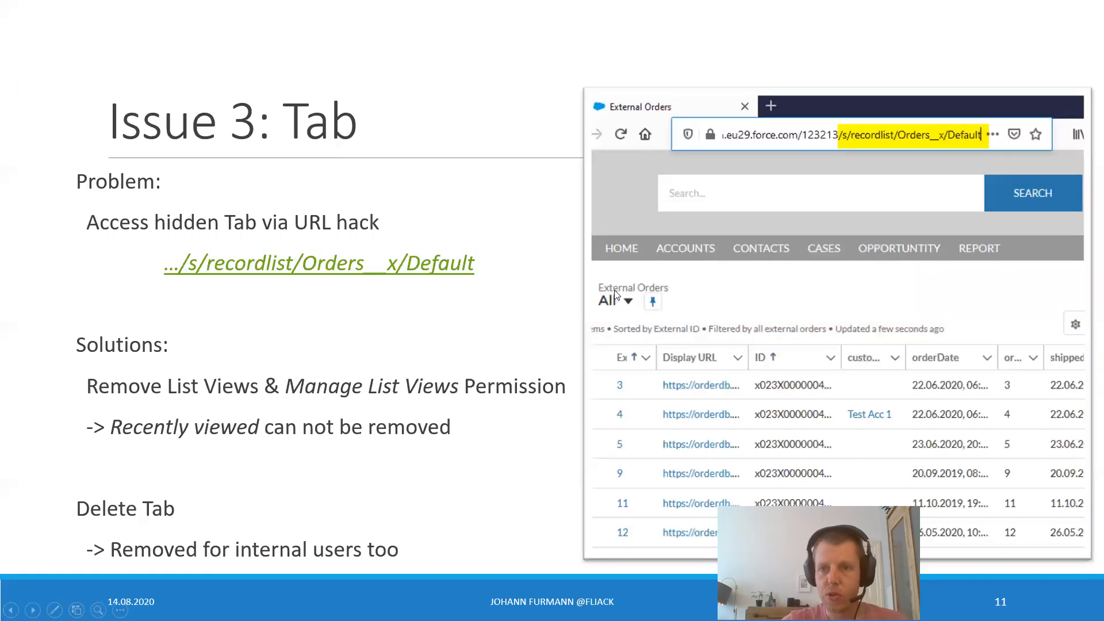
pyautogui.moveTo(603, 311)
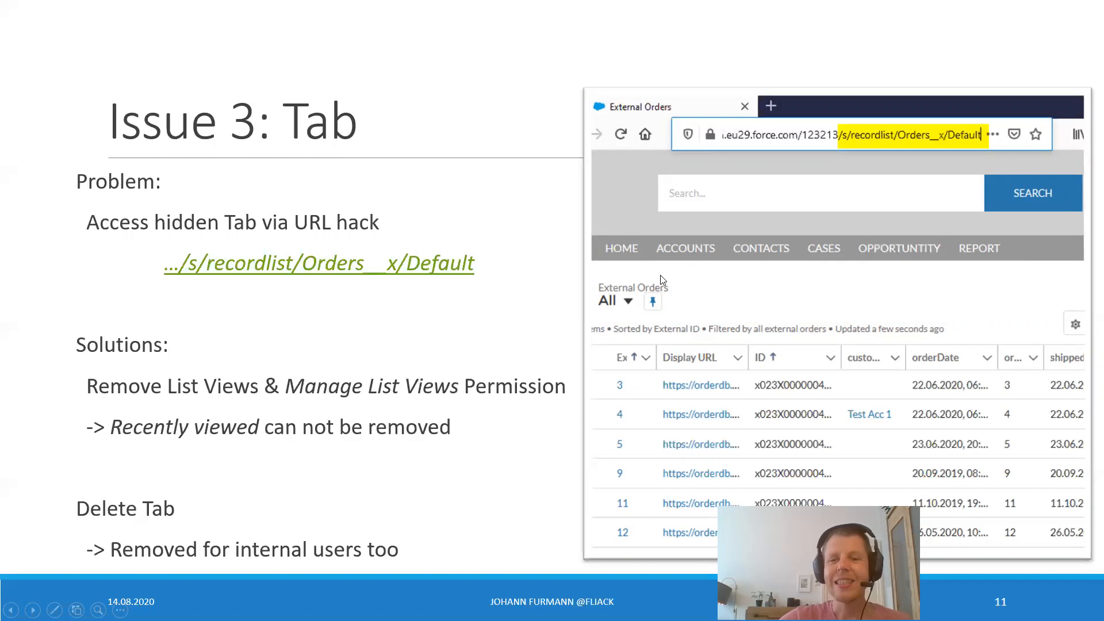
pyautogui.moveTo(691, 289)
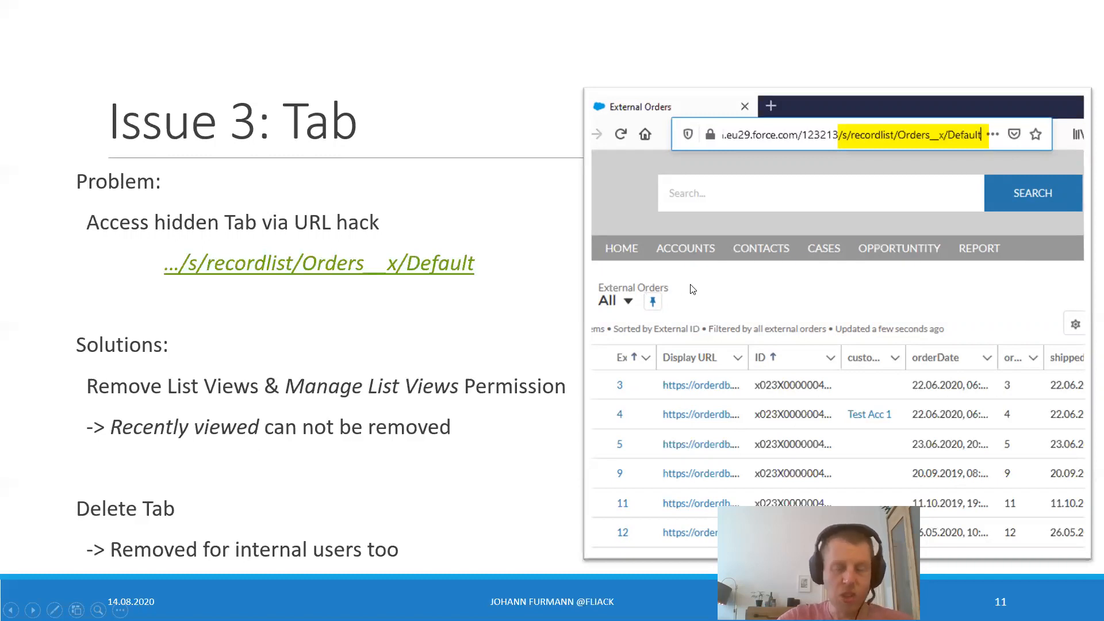
pyautogui.moveTo(701, 269)
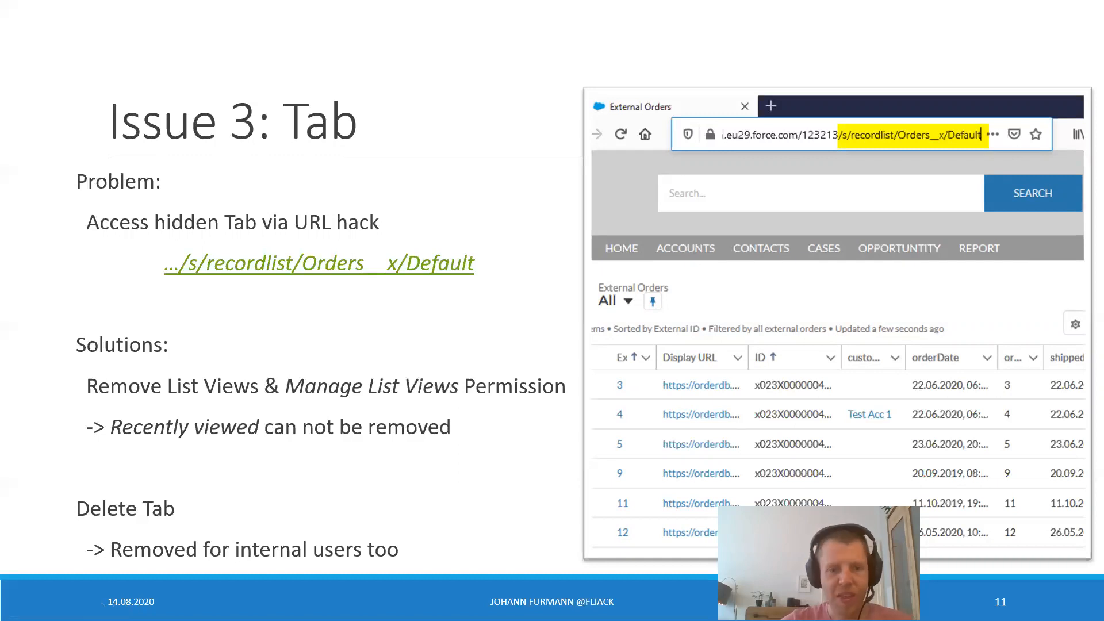
pyautogui.moveTo(642, 195)
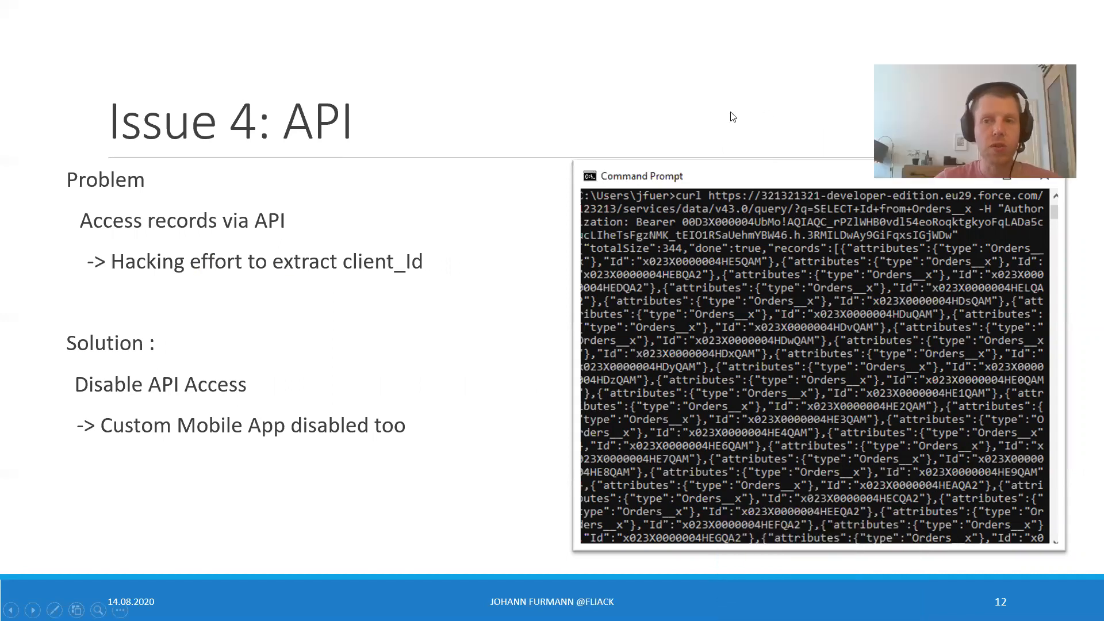
pyautogui.moveTo(647, 148)
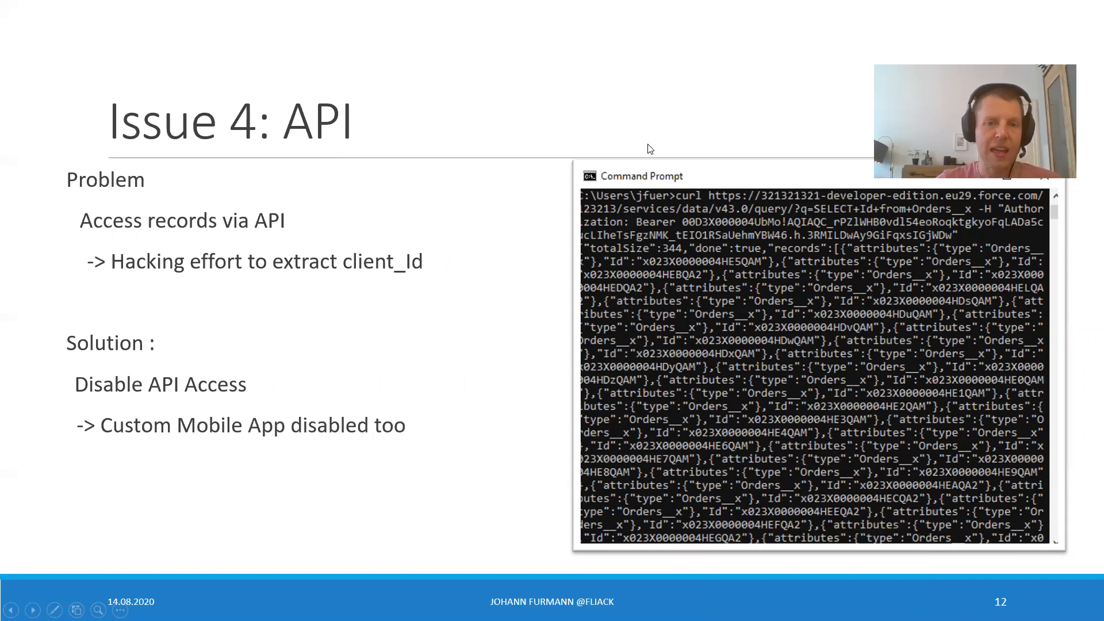
pyautogui.moveTo(631, 152)
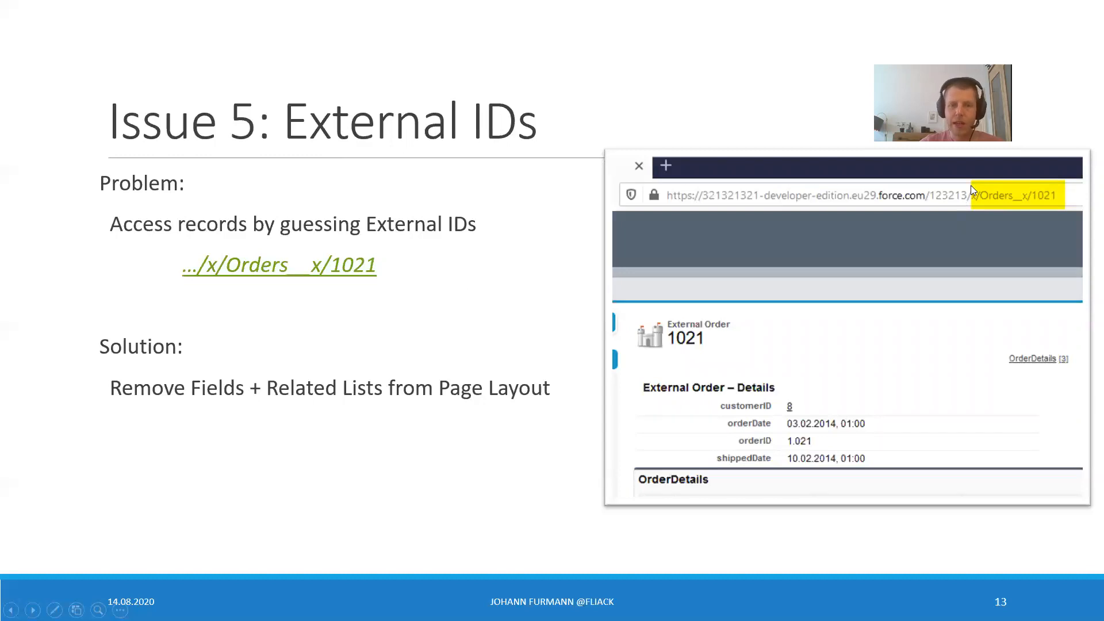
pyautogui.moveTo(936, 203)
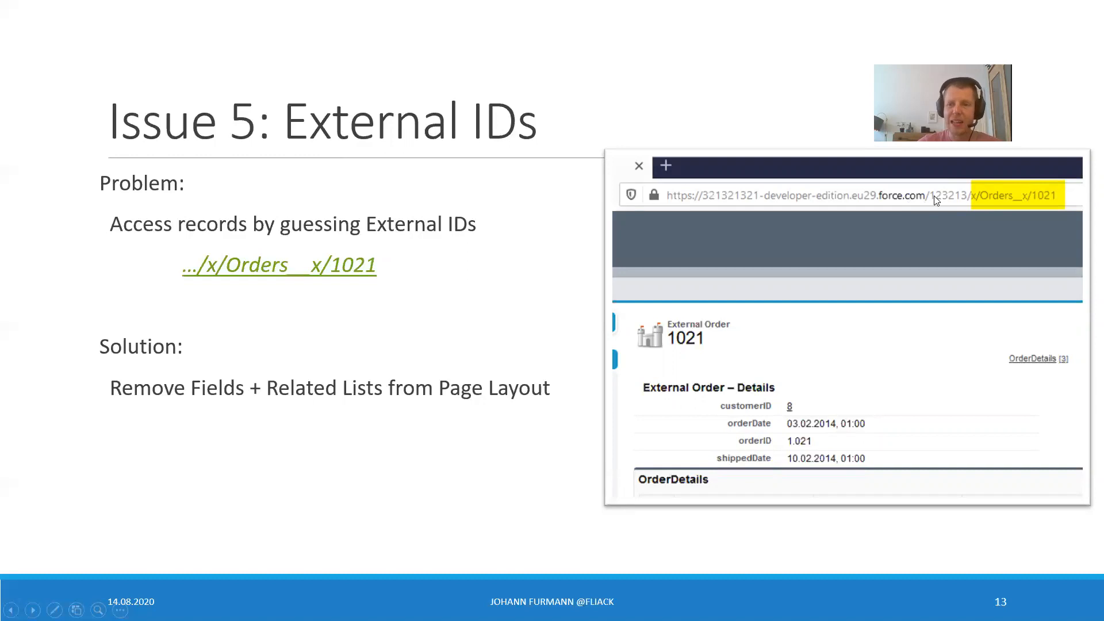
pyautogui.moveTo(279, 264)
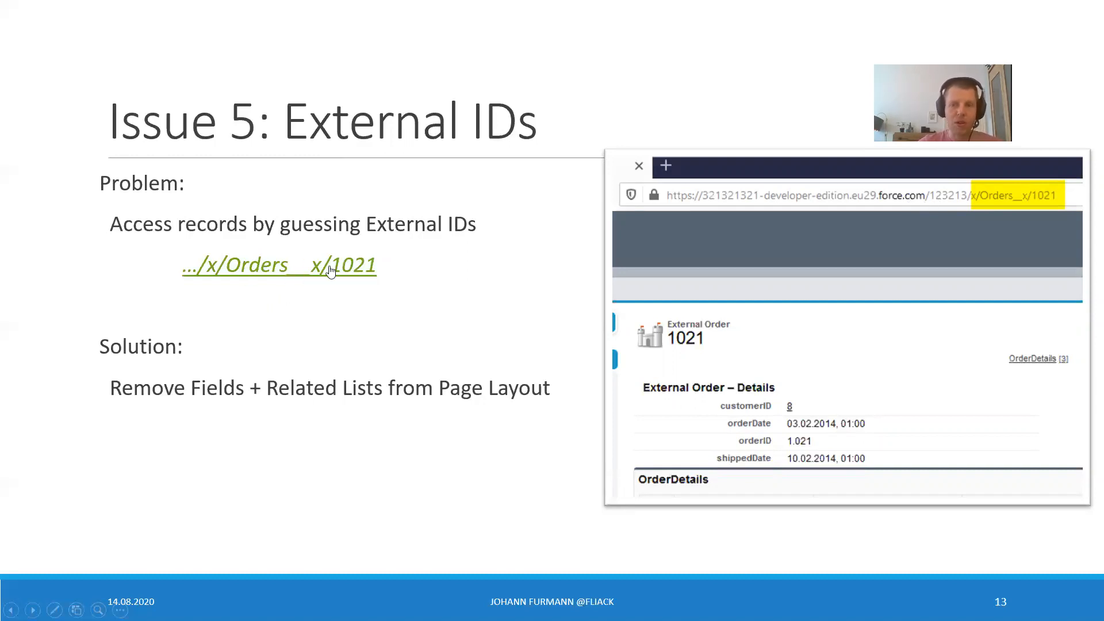
pyautogui.moveTo(547, 248)
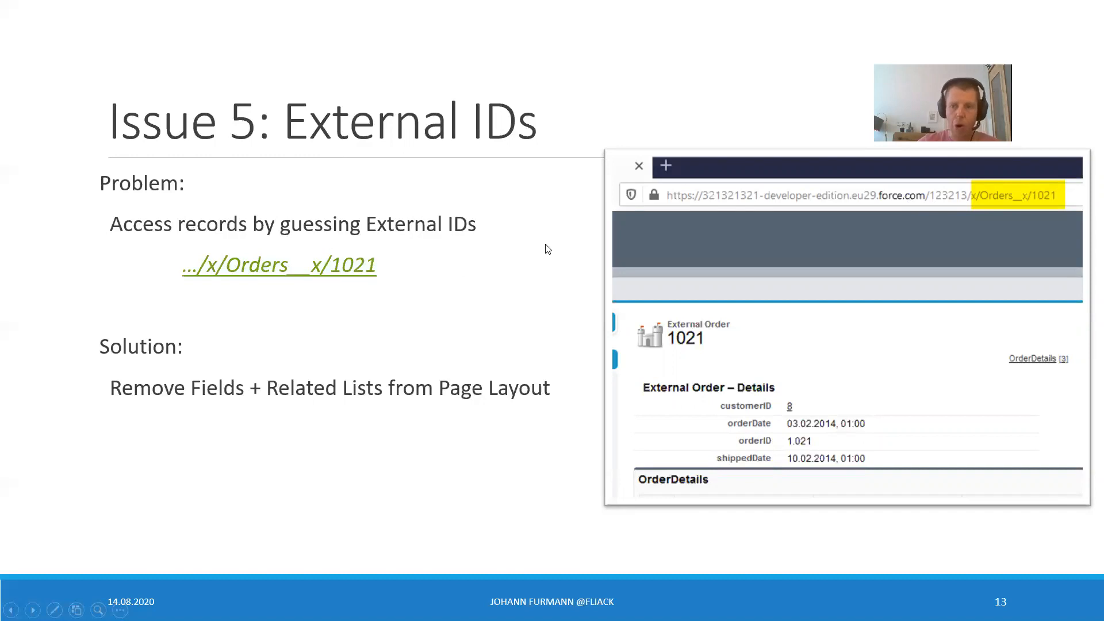
pyautogui.moveTo(485, 280)
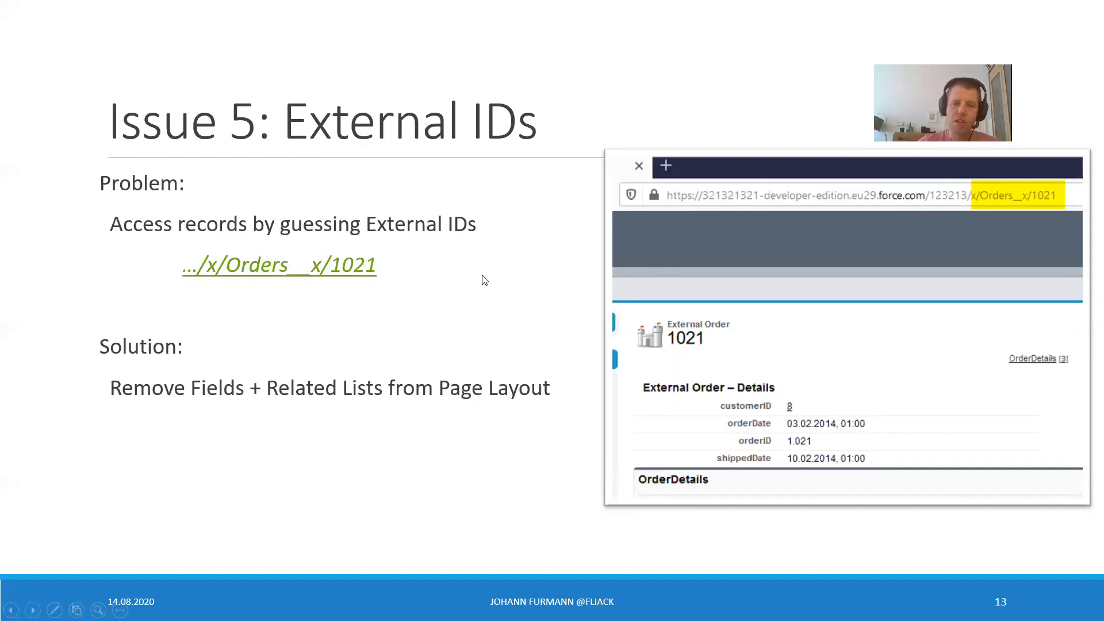
pyautogui.moveTo(405, 331)
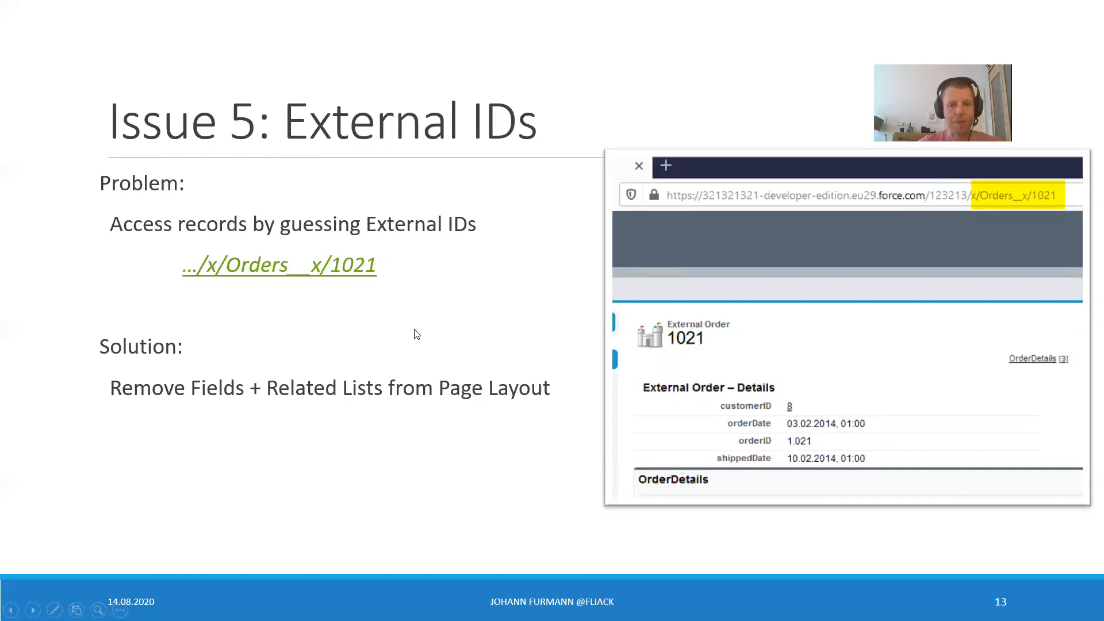
pyautogui.moveTo(441, 327)
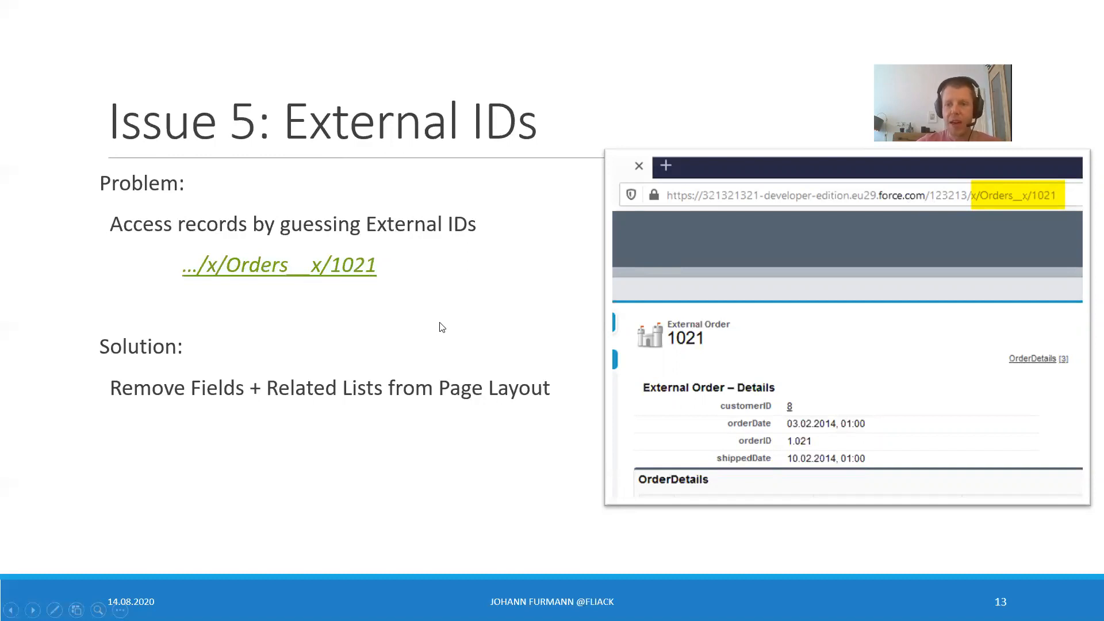
pyautogui.moveTo(904, 332)
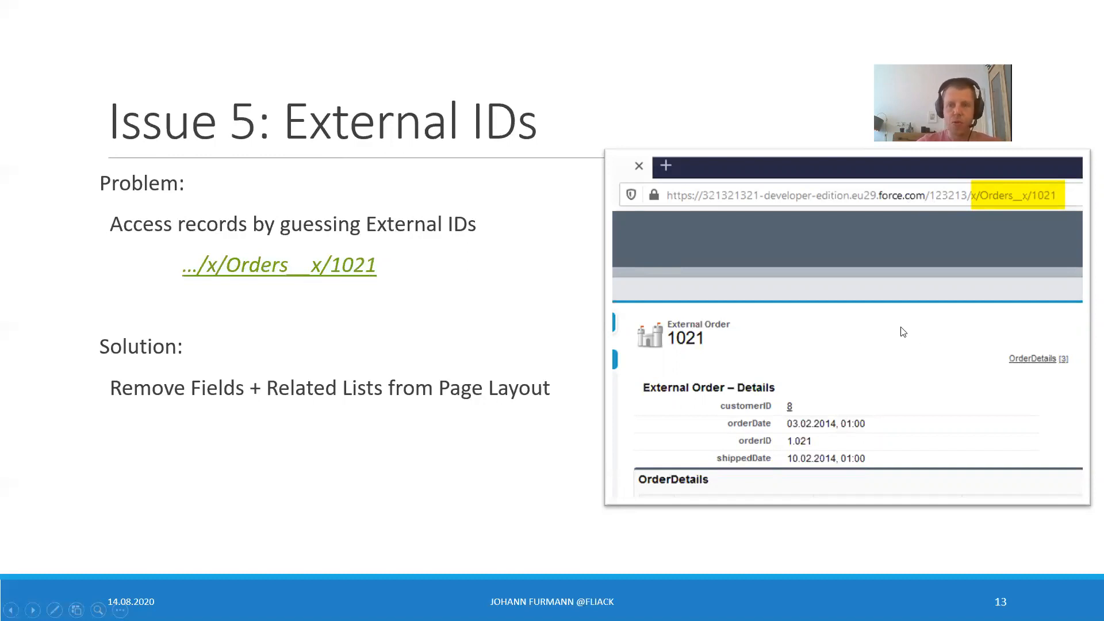